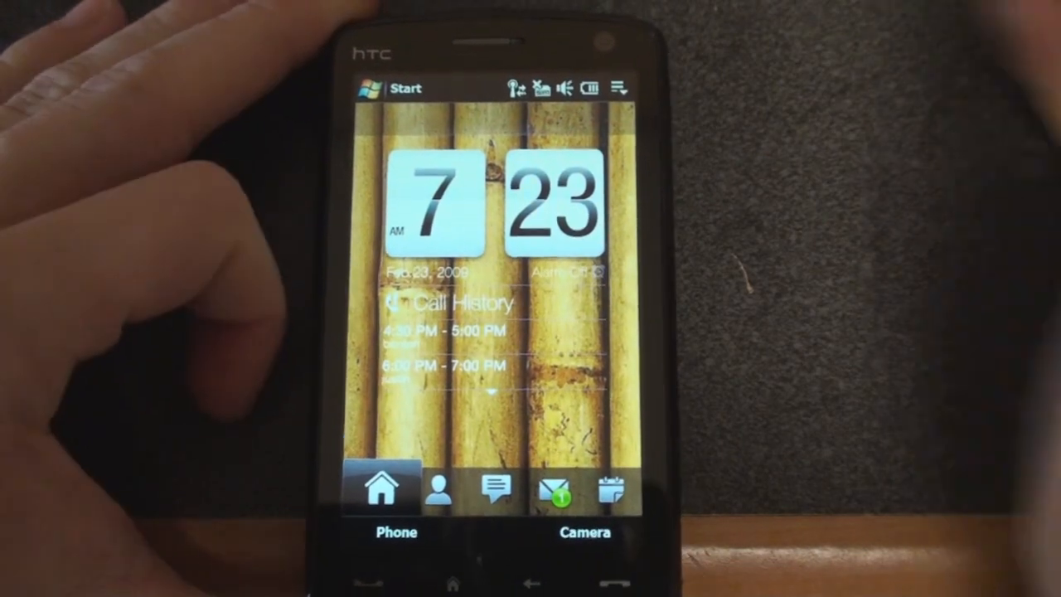
Step: Open the Start menu and go to Programs to find Iris
click(364, 89)
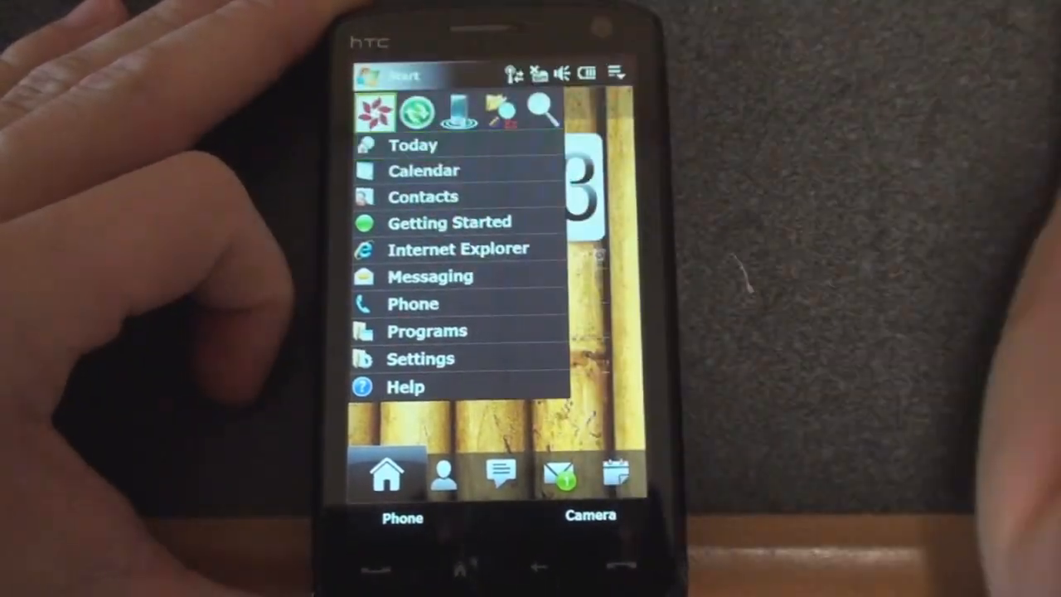
click(458, 248)
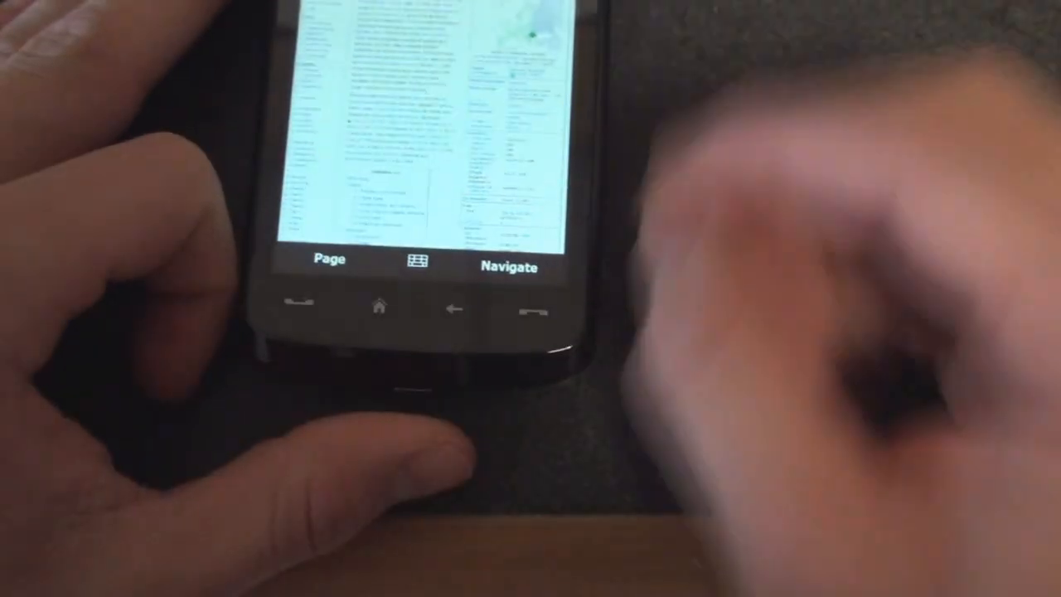
Step: Zoom into the Romania article and scroll down through its text
click(509, 267)
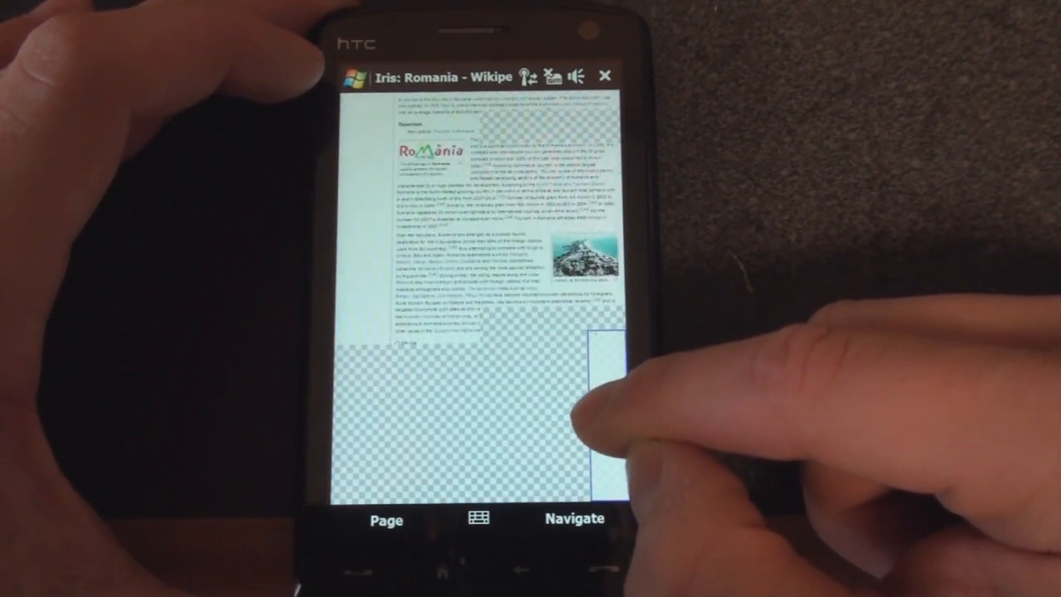
scroll(down, 3)
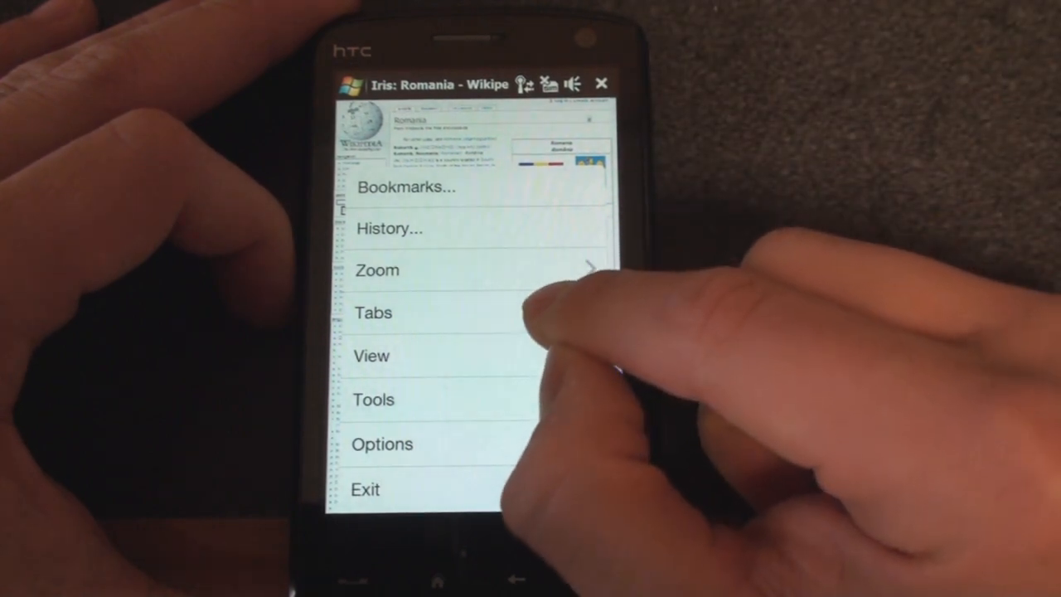
Step: View all open tabs and switch to the pocketnow.com tab
click(371, 312)
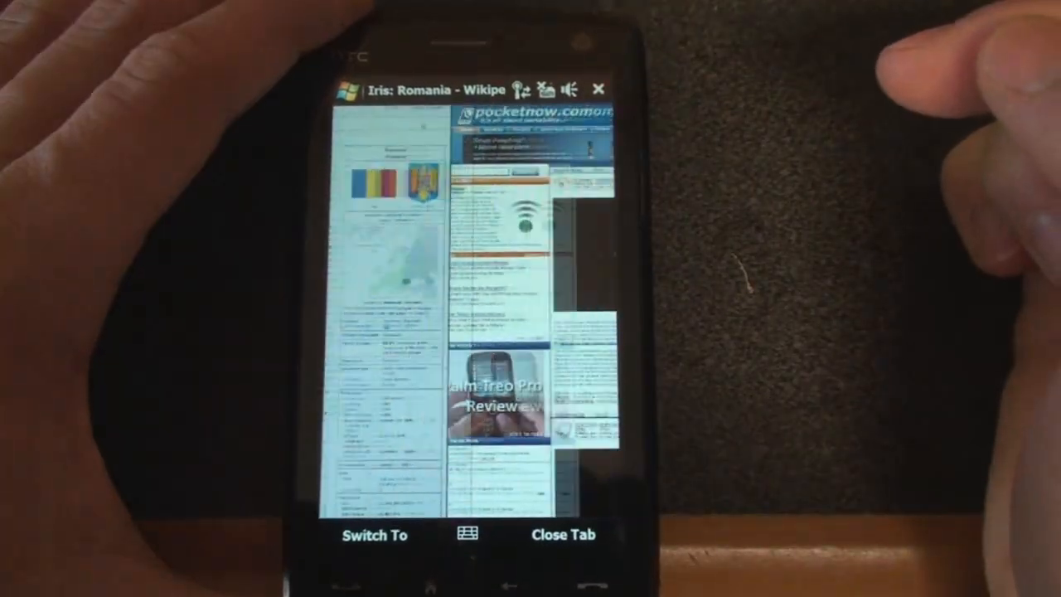
click(374, 535)
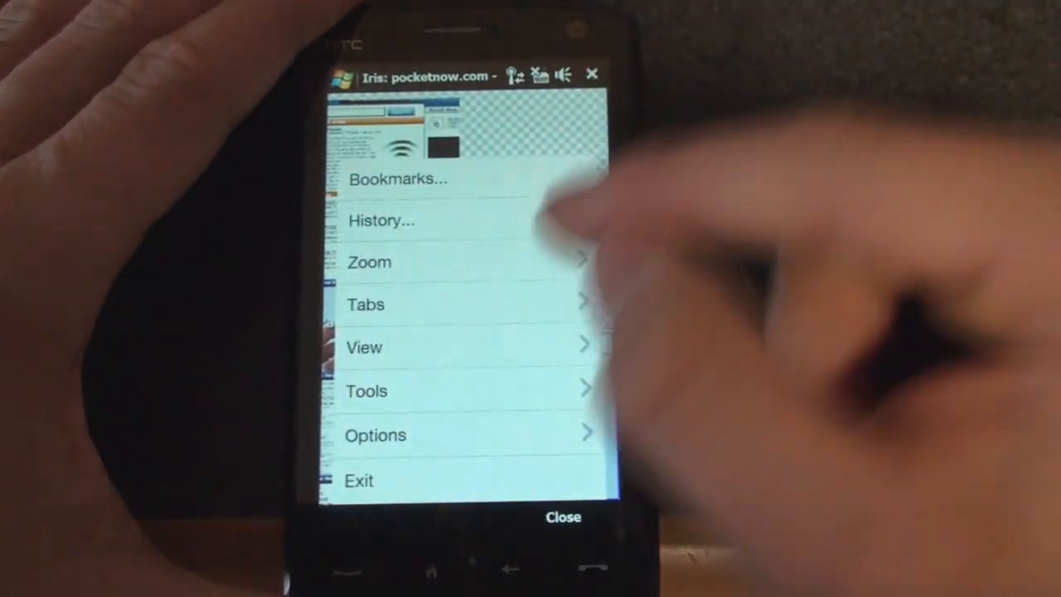
Step: Show the Tabs options: See All, New Tab, Close Tab and the open tabs
click(366, 304)
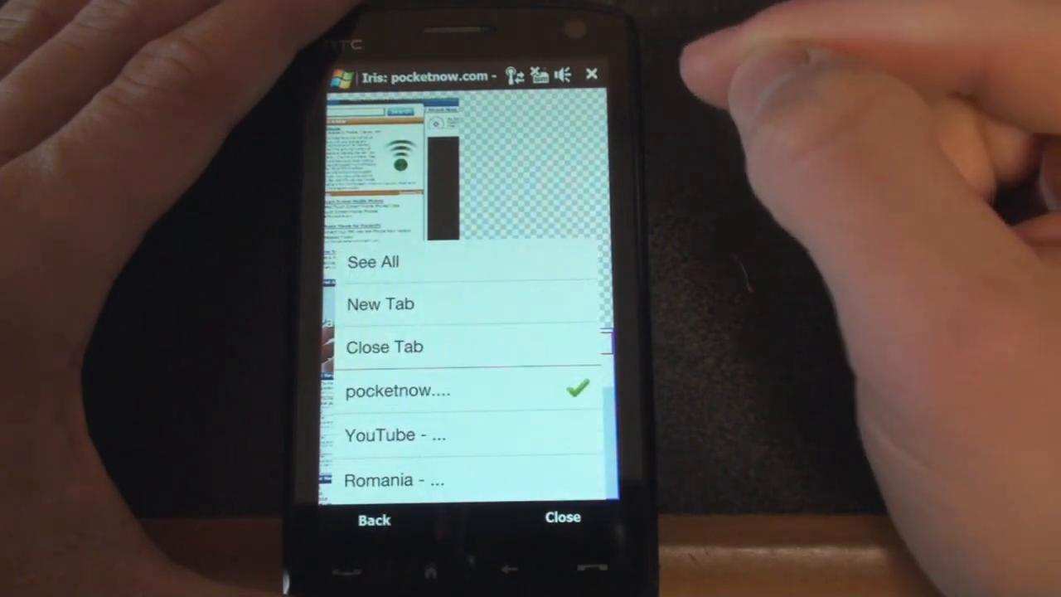
click(380, 304)
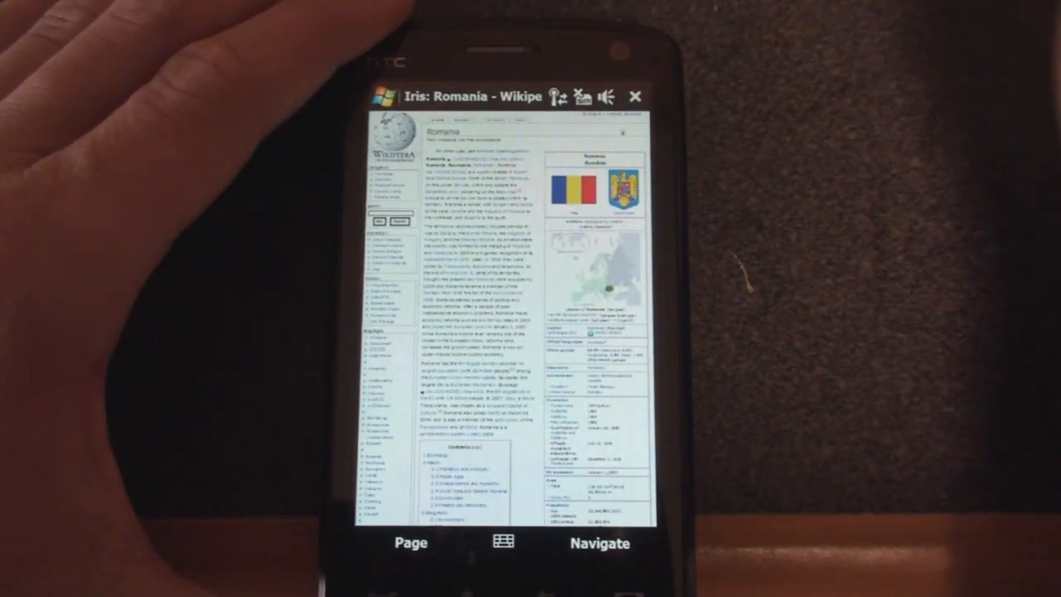
Step: Scroll down the zoomed-out Romania article page
scroll(down, 3)
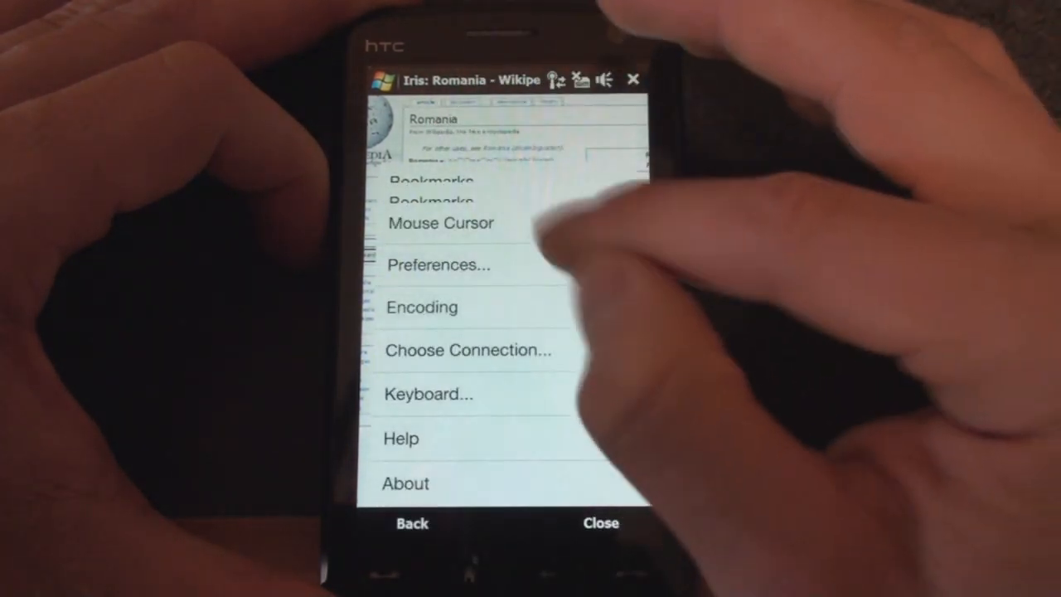
Step: Scroll through the browser Preferences, then close the menu to view the eBay page
click(438, 264)
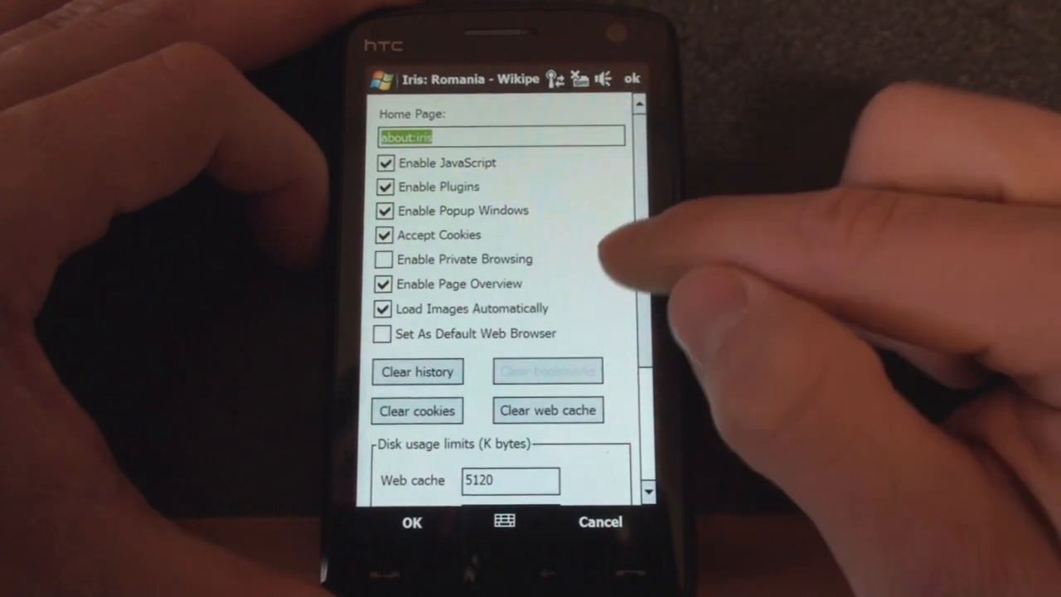
scroll(down, 3)
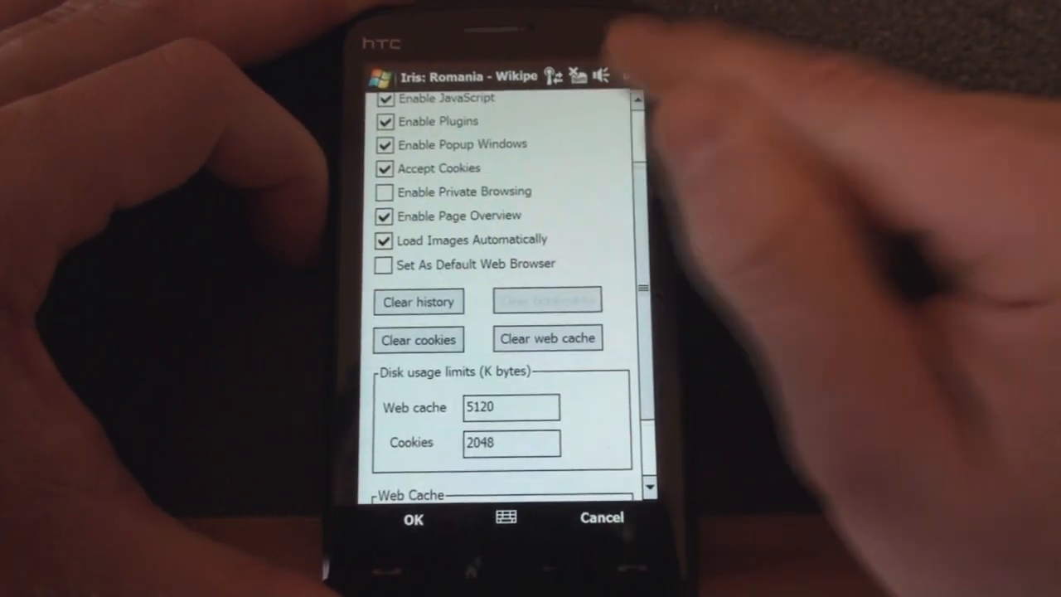
scroll(down, 3)
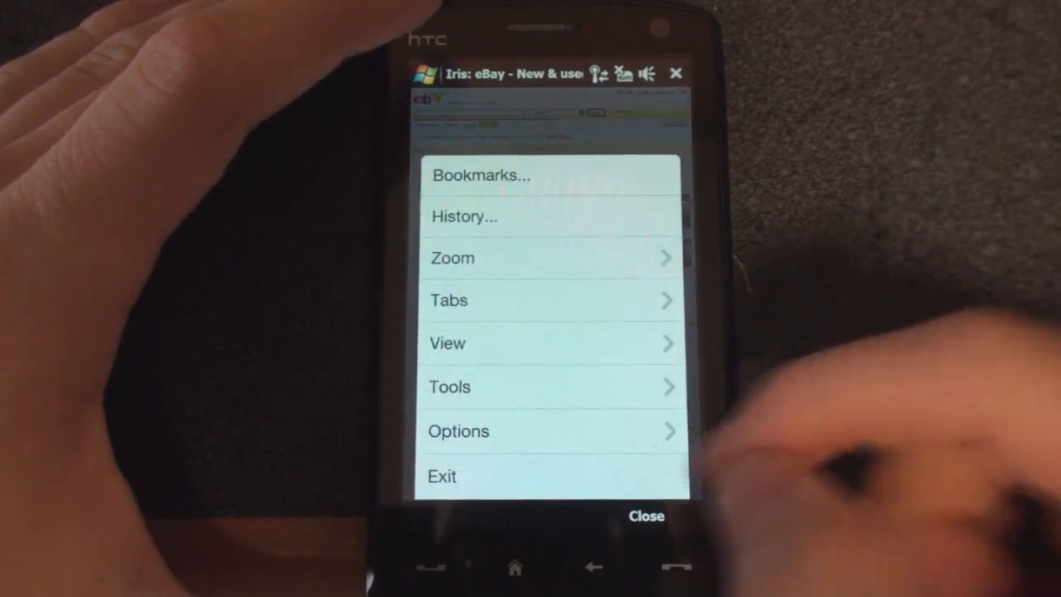
click(646, 514)
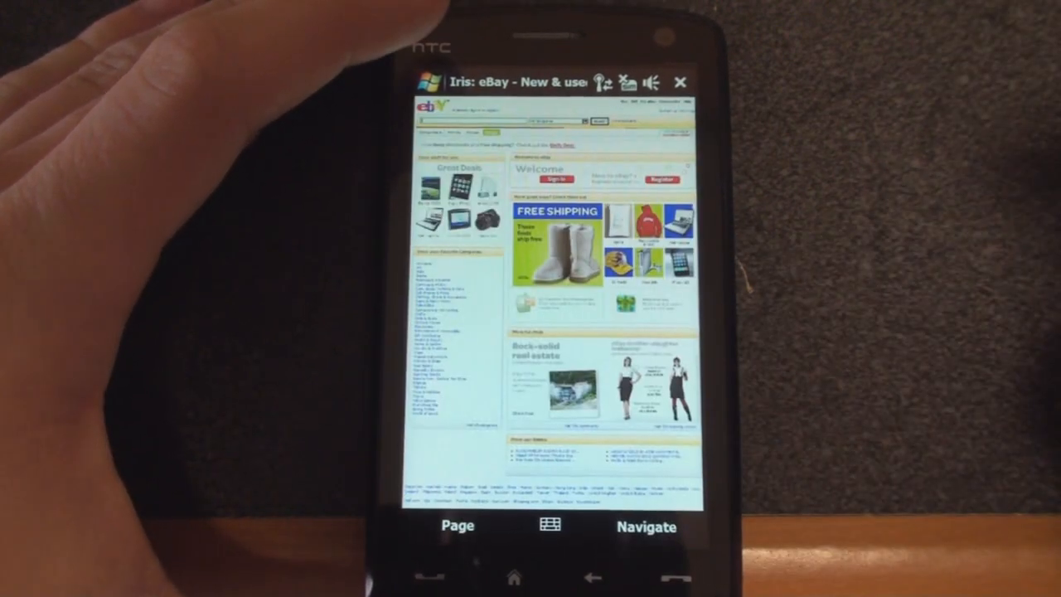